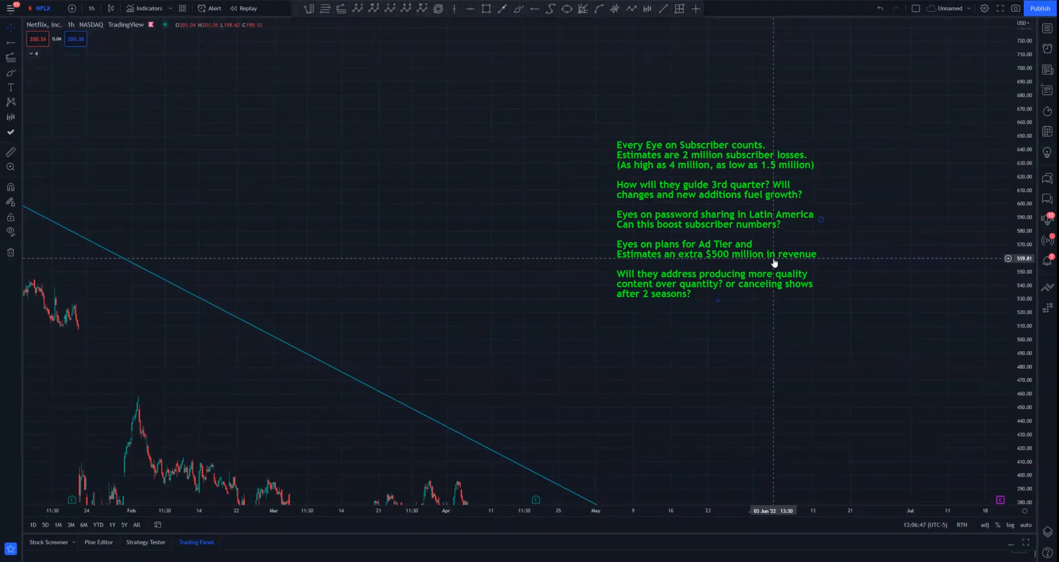
{"action": "mouse_move", "coordinate": [425, 306]}
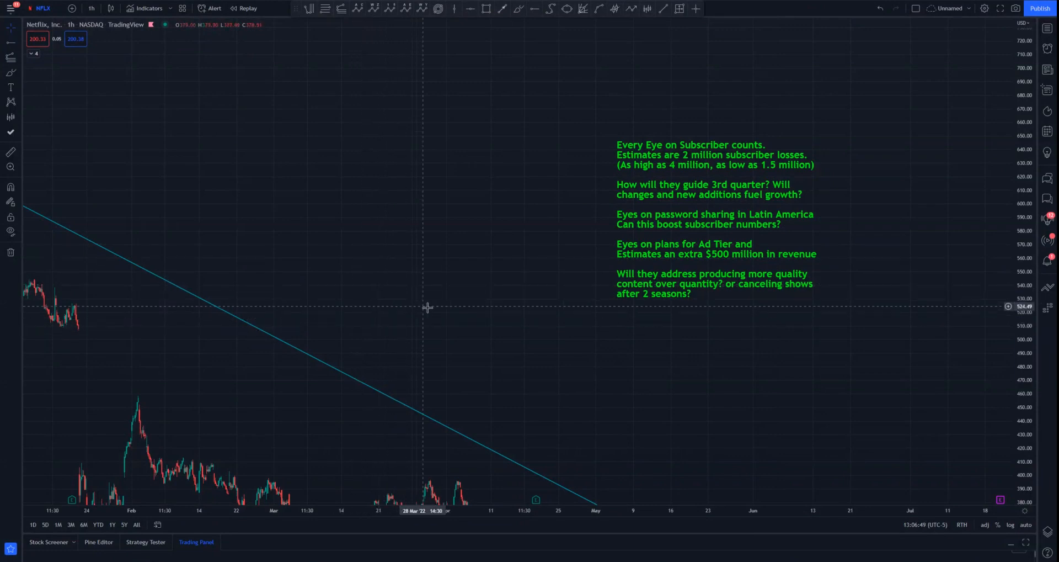
{"action": "mouse_move", "coordinate": [511, 320]}
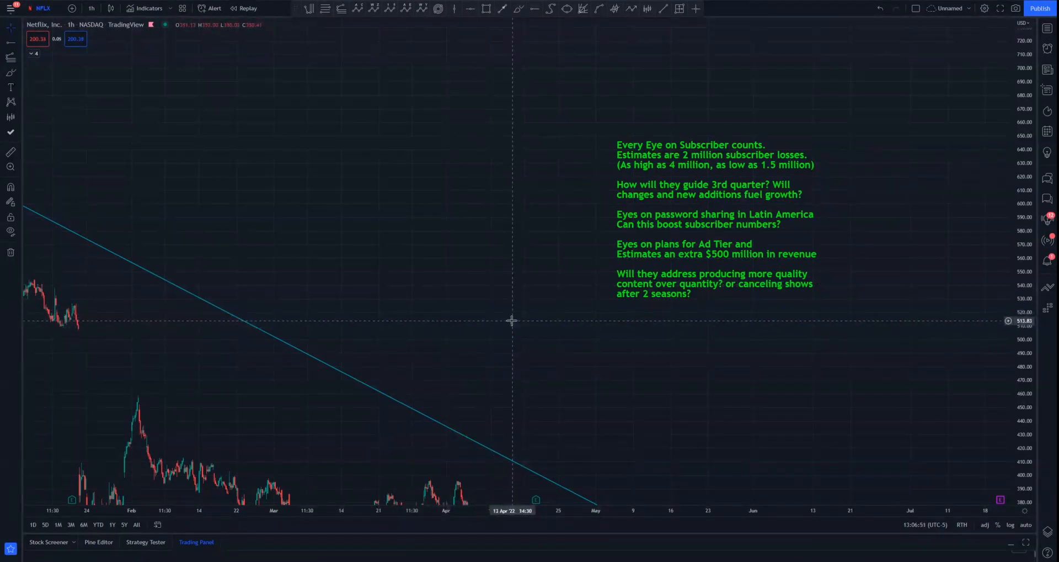
{"action": "mouse_move", "coordinate": [510, 318]}
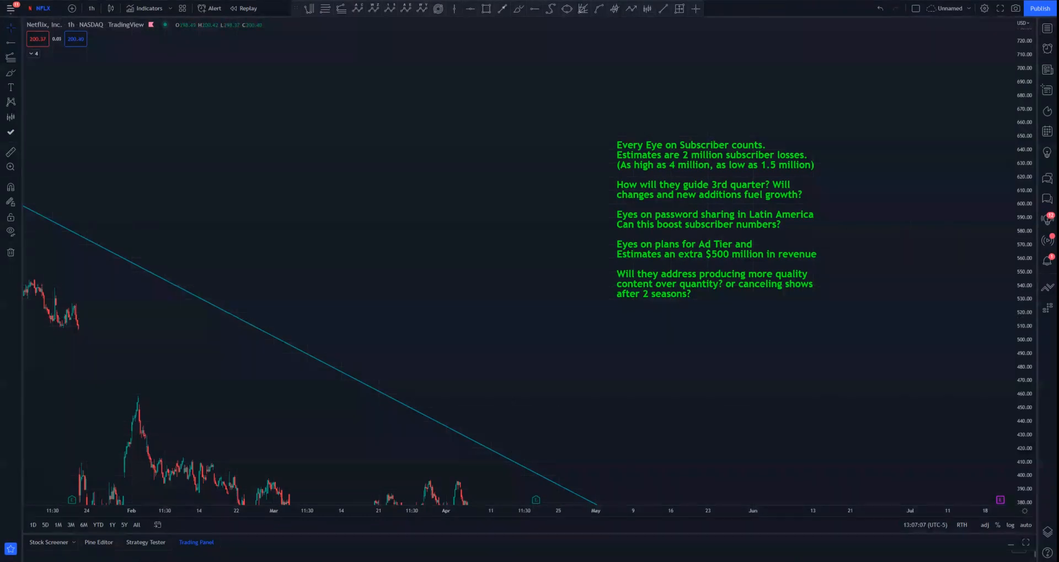
{"action": "mouse_move", "coordinate": [806, 457]}
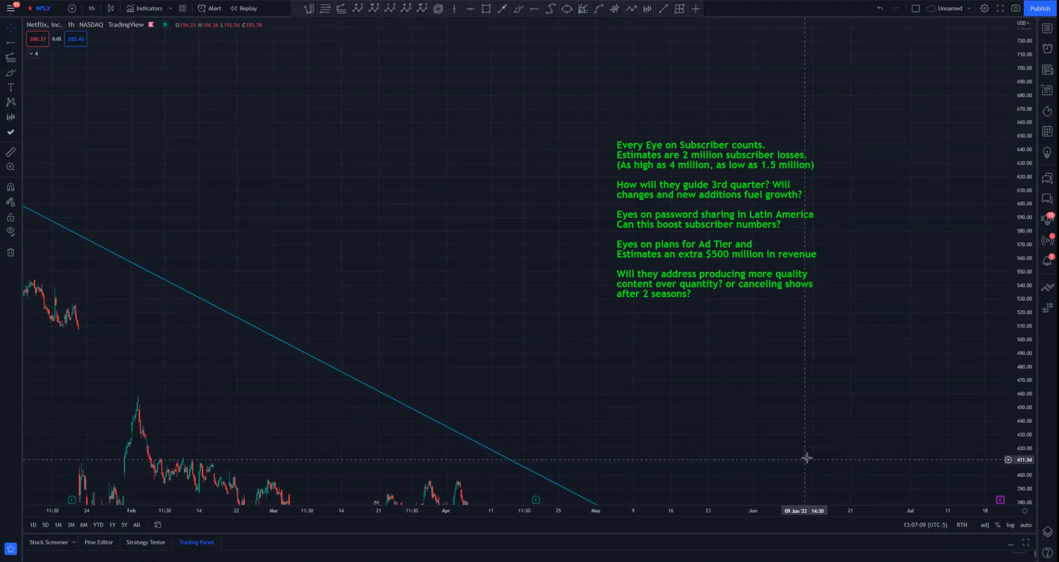
{"action": "mouse_move", "coordinate": [833, 376]}
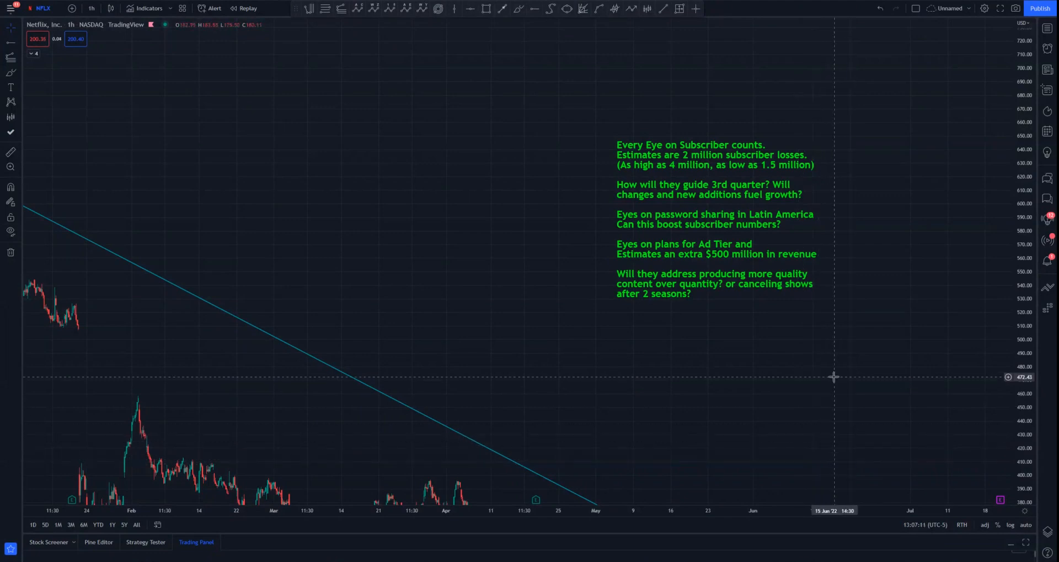
{"action": "mouse_move", "coordinate": [821, 384]}
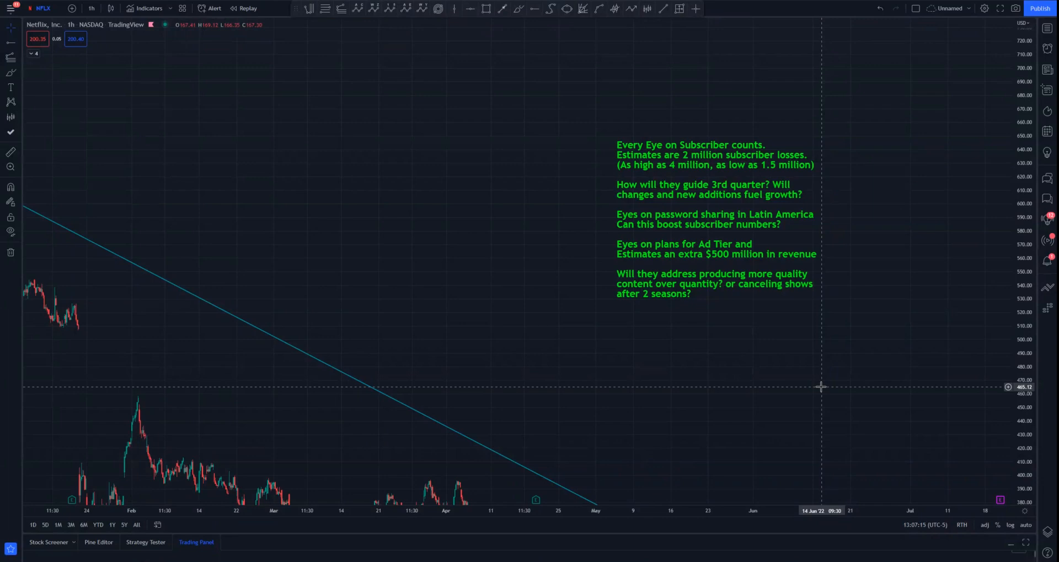
{"action": "mouse_move", "coordinate": [822, 391]}
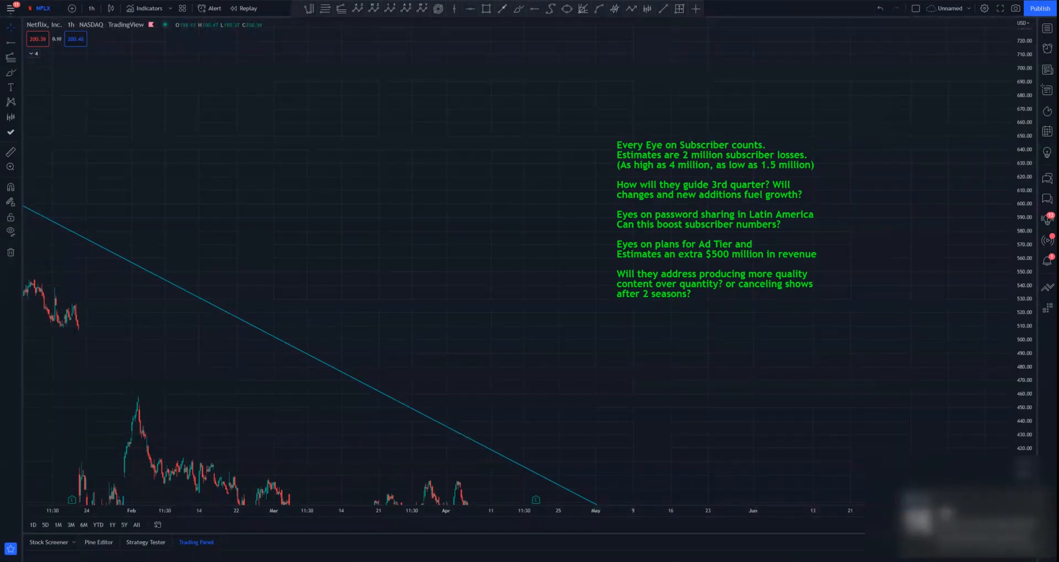
{"action": "mouse_move", "coordinate": [846, 475]}
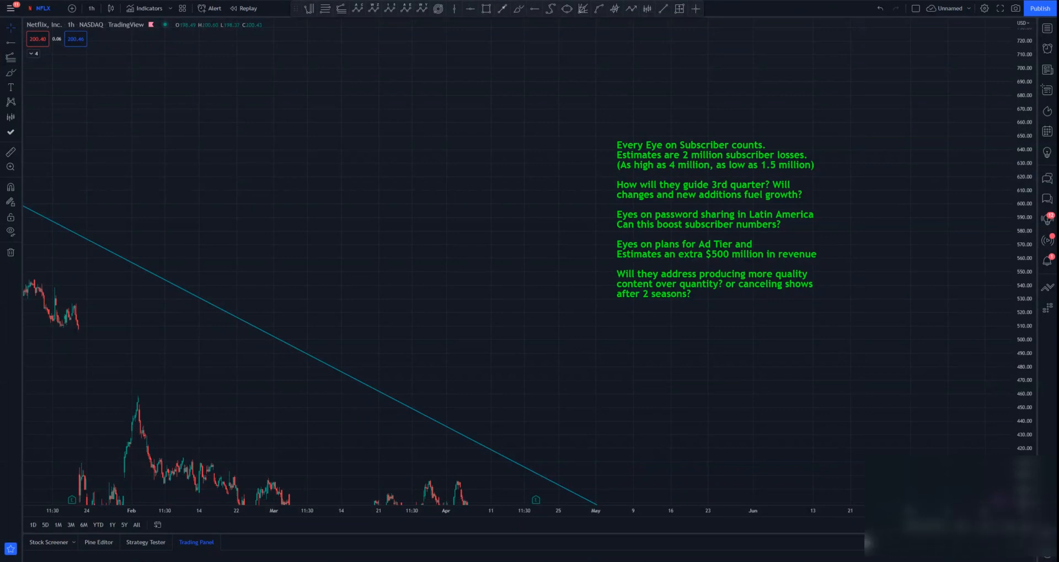
{"action": "mouse_move", "coordinate": [757, 445]}
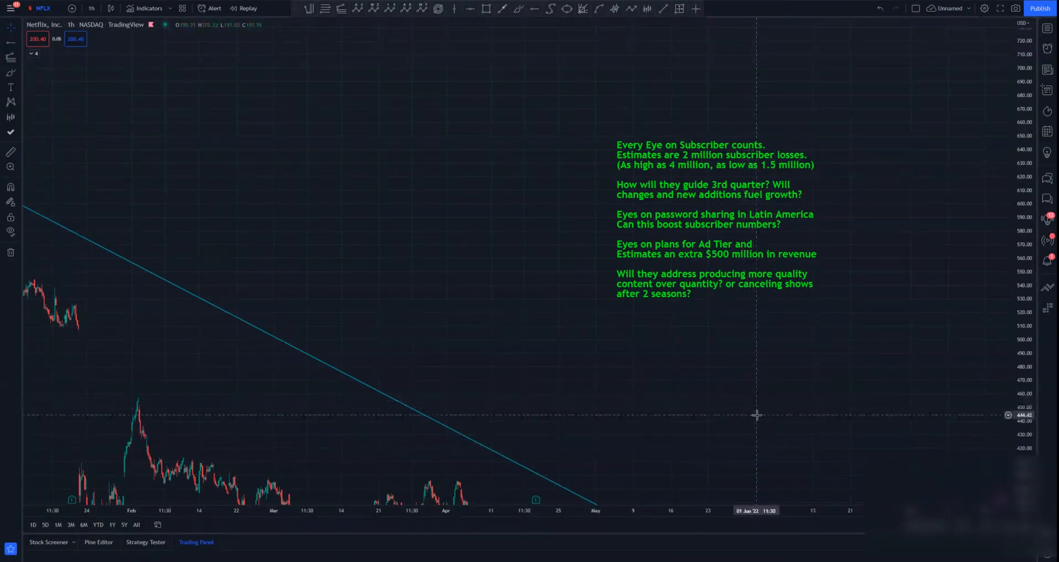
{"action": "mouse_move", "coordinate": [729, 401]}
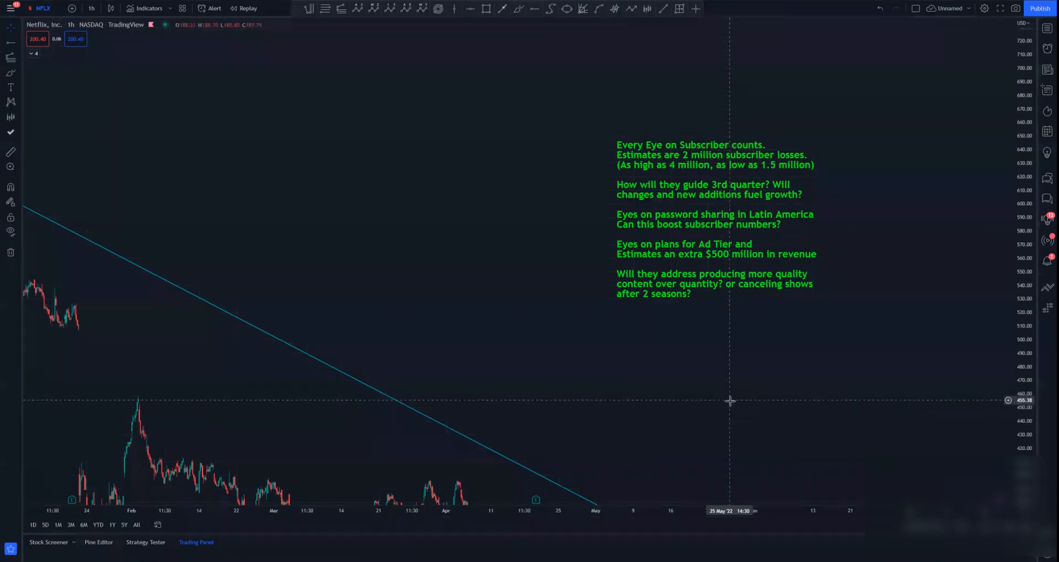
{"action": "mouse_move", "coordinate": [747, 408]}
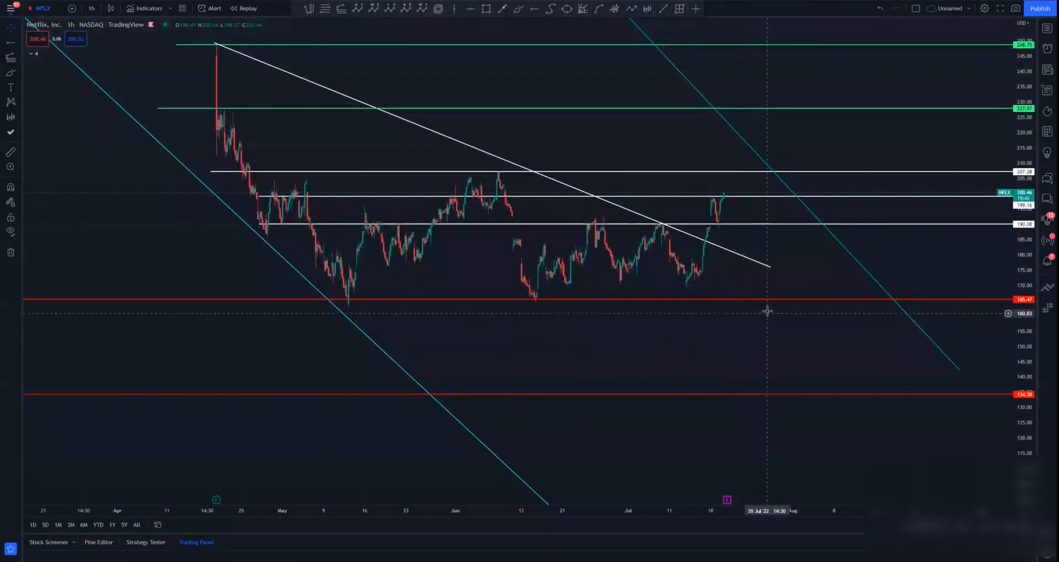
{"action": "mouse_move", "coordinate": [755, 302]}
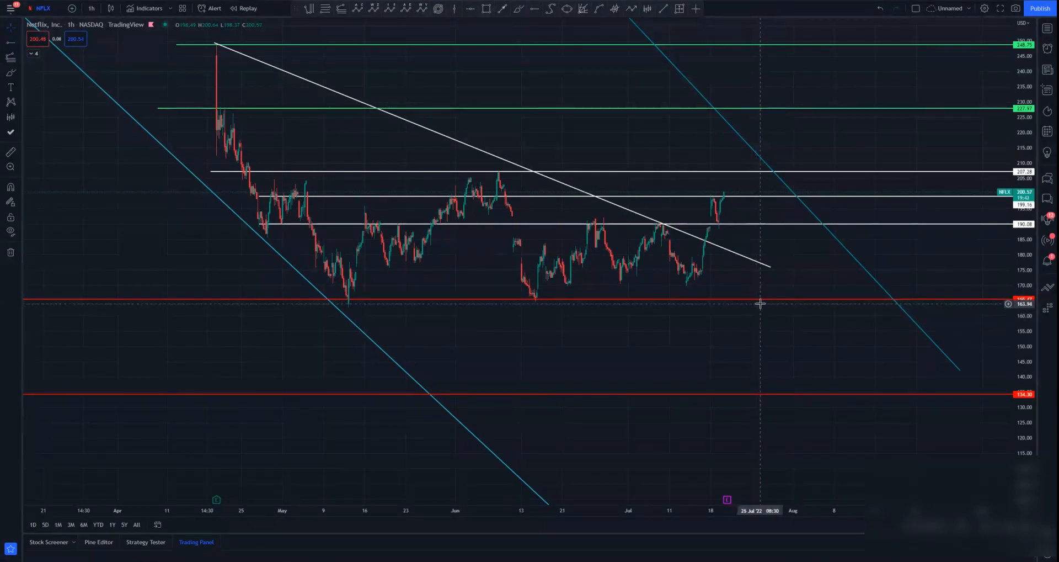
{"action": "mouse_move", "coordinate": [770, 304]}
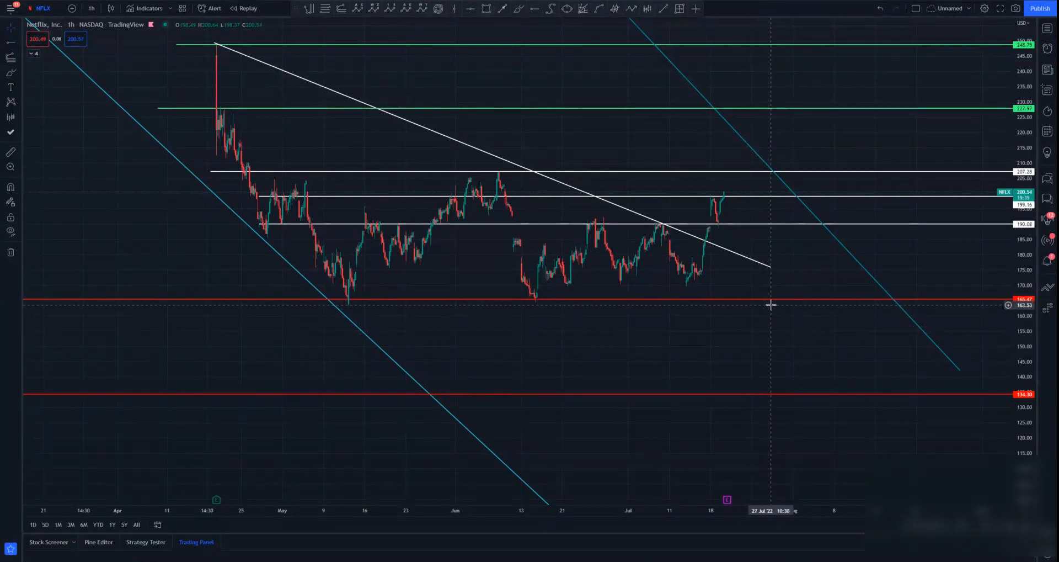
{"action": "mouse_move", "coordinate": [779, 301]}
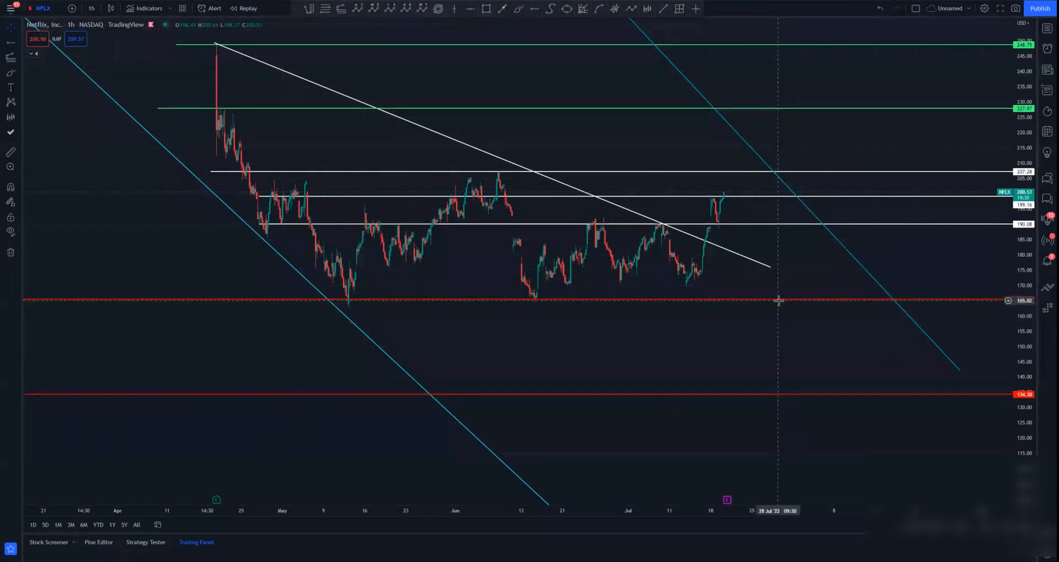
{"action": "mouse_move", "coordinate": [822, 338]}
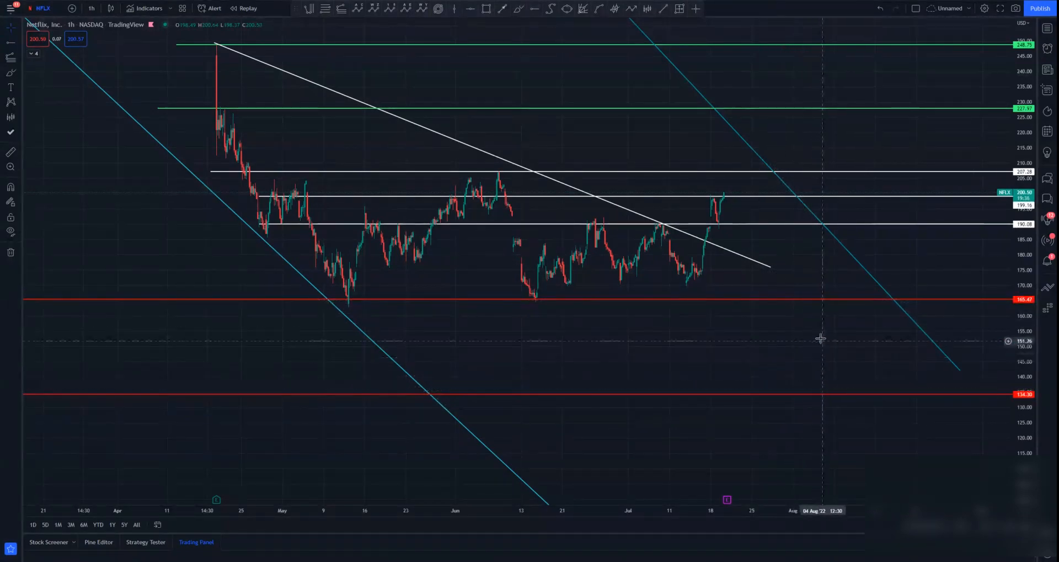
{"action": "mouse_move", "coordinate": [791, 313]}
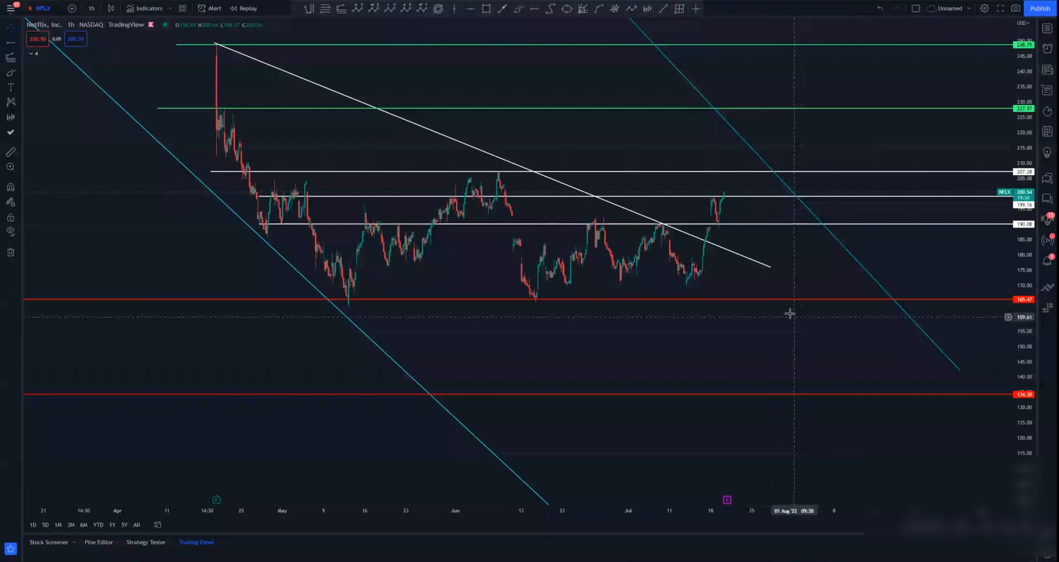
{"action": "mouse_move", "coordinate": [787, 348]}
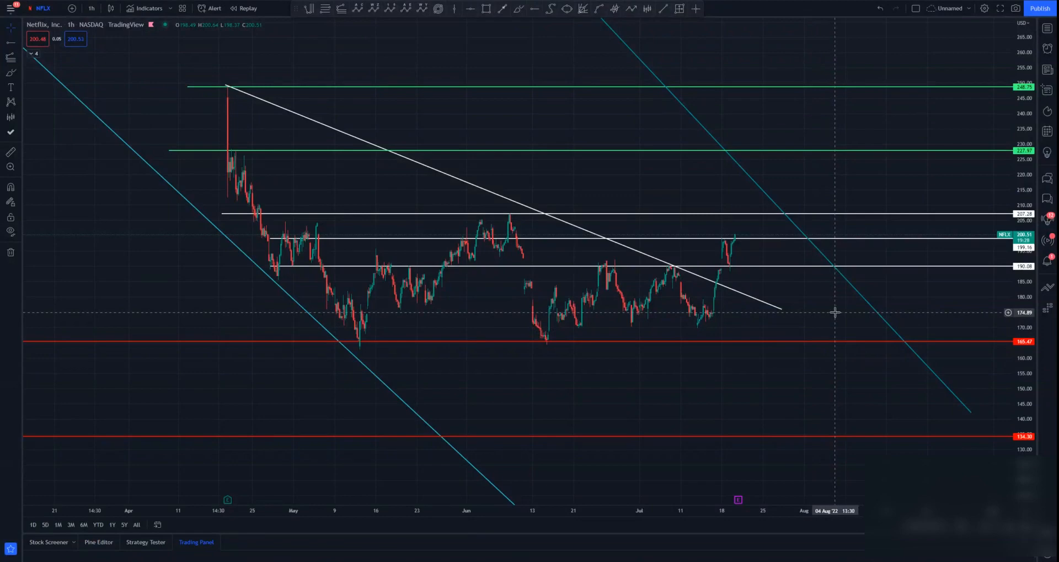
{"action": "mouse_move", "coordinate": [864, 275]}
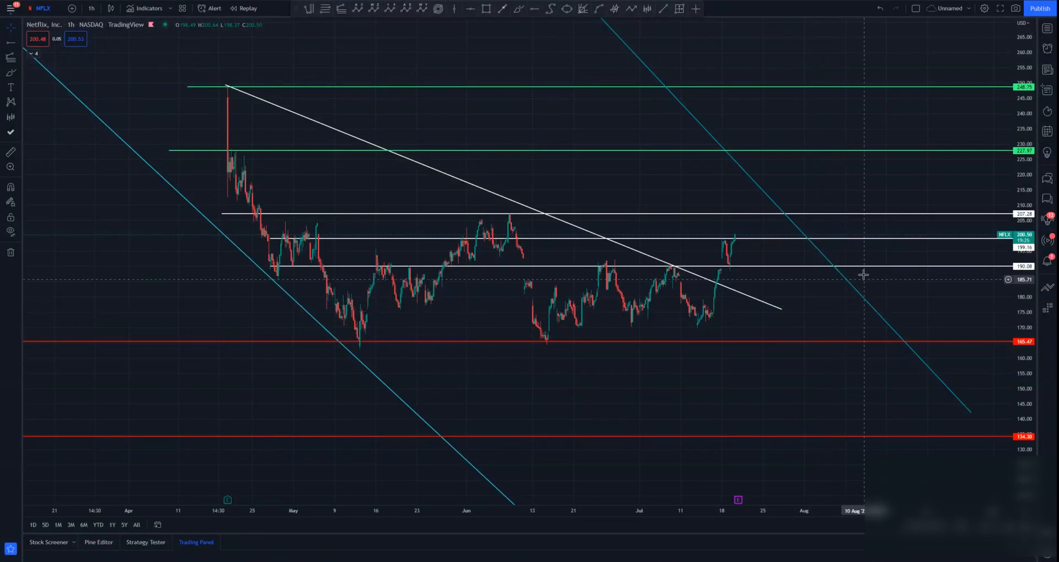
{"action": "mouse_move", "coordinate": [755, 215]}
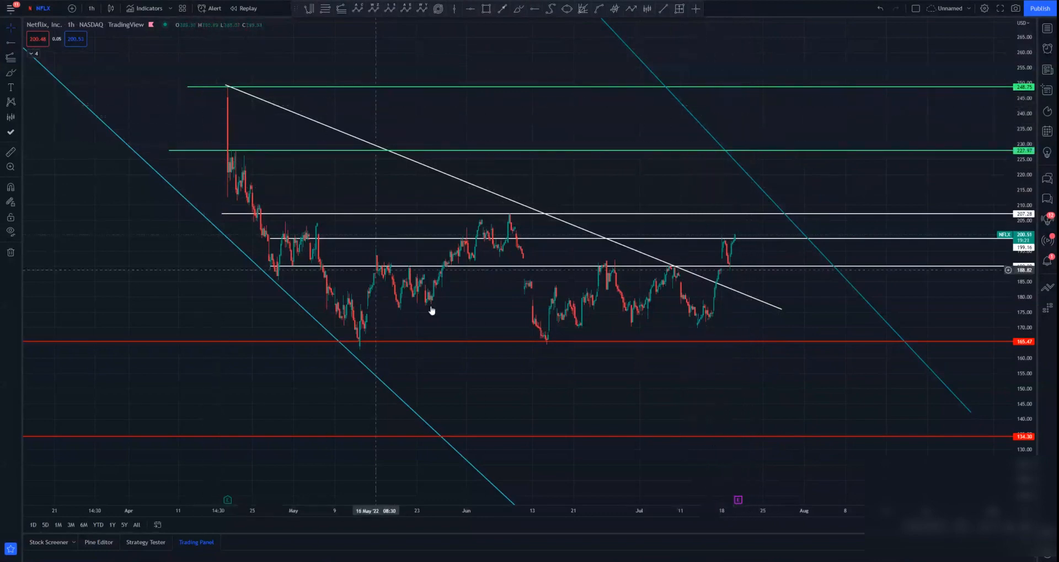
{"action": "mouse_move", "coordinate": [747, 216]}
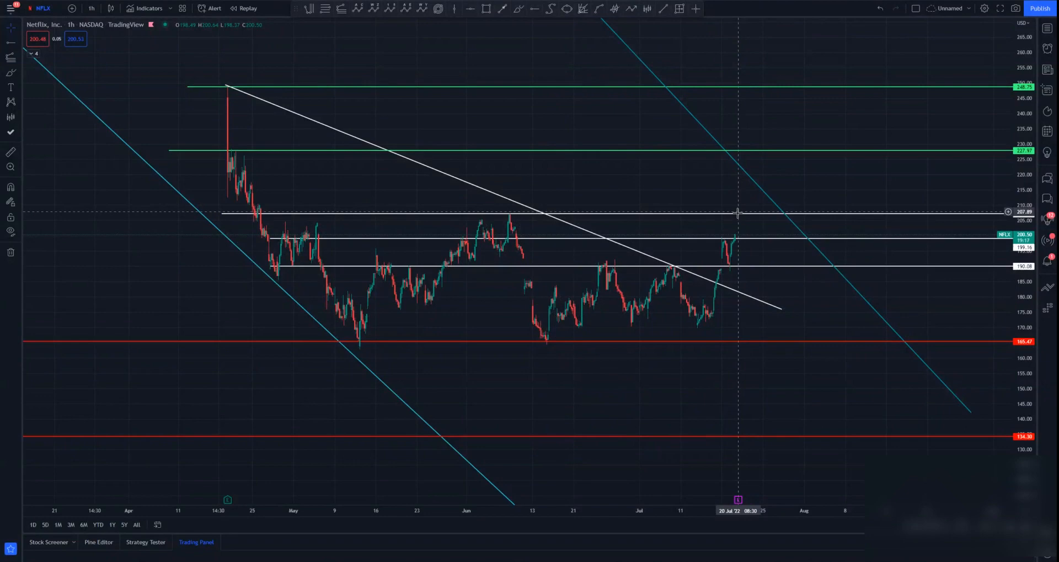
{"action": "mouse_move", "coordinate": [783, 275]}
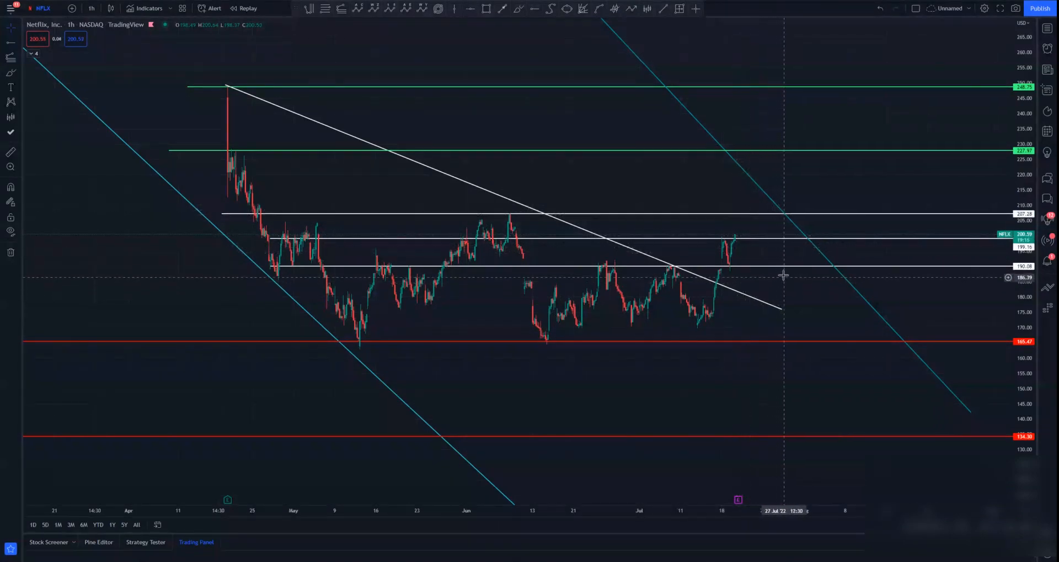
{"action": "mouse_move", "coordinate": [748, 245]}
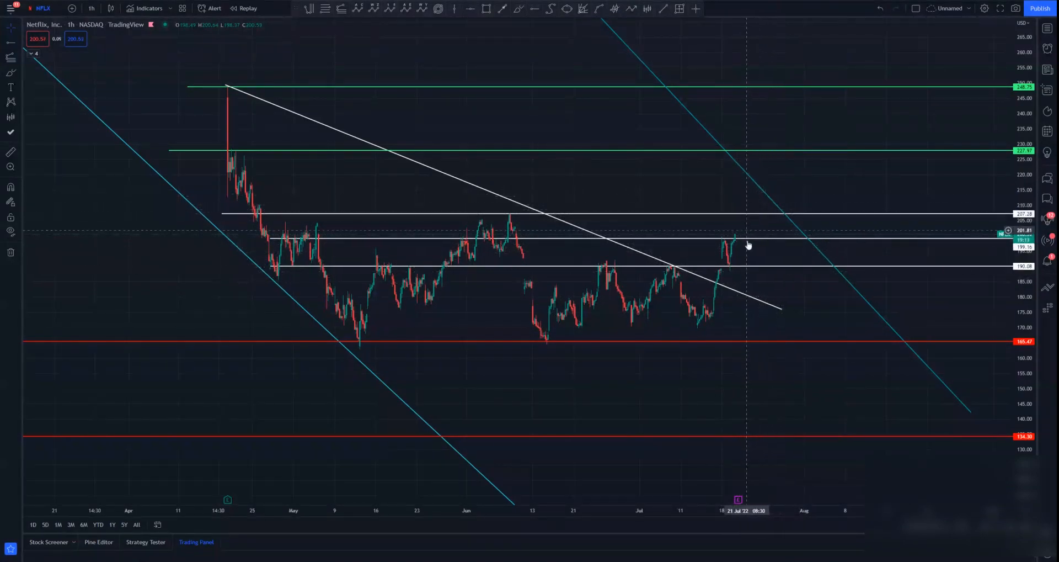
{"action": "mouse_move", "coordinate": [758, 266]}
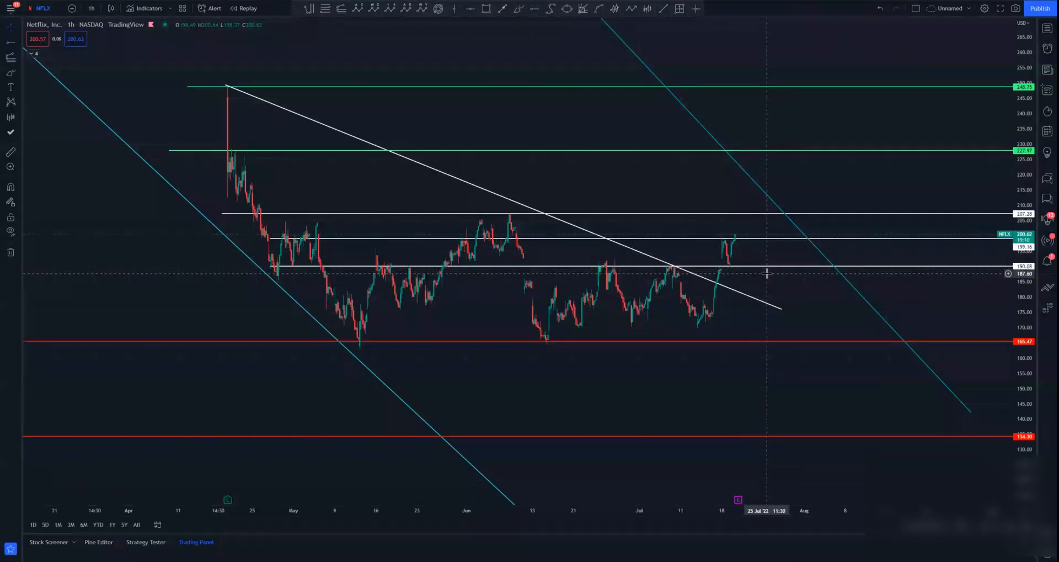
{"action": "mouse_move", "coordinate": [773, 277]}
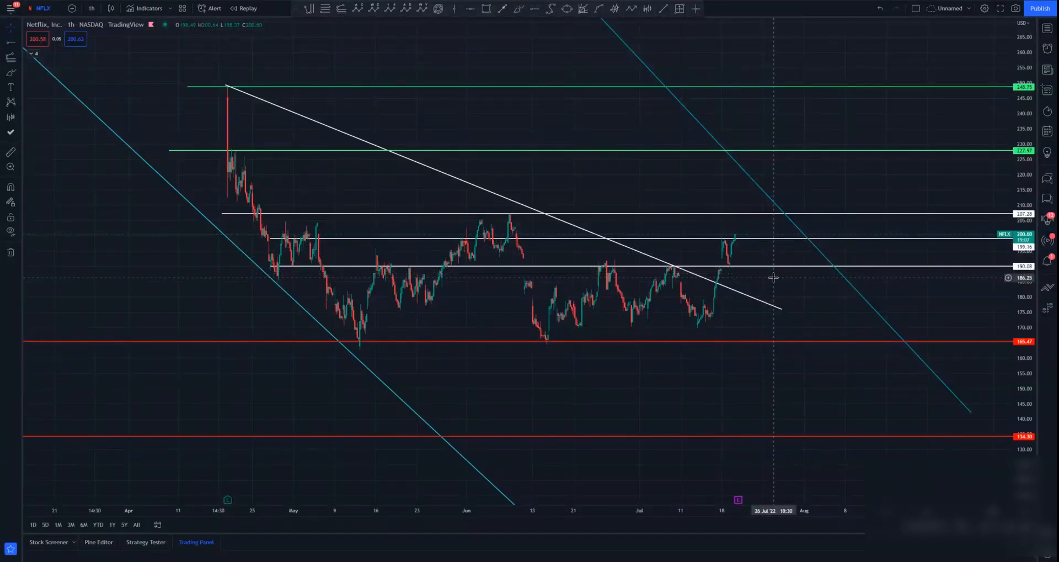
{"action": "mouse_move", "coordinate": [774, 280]}
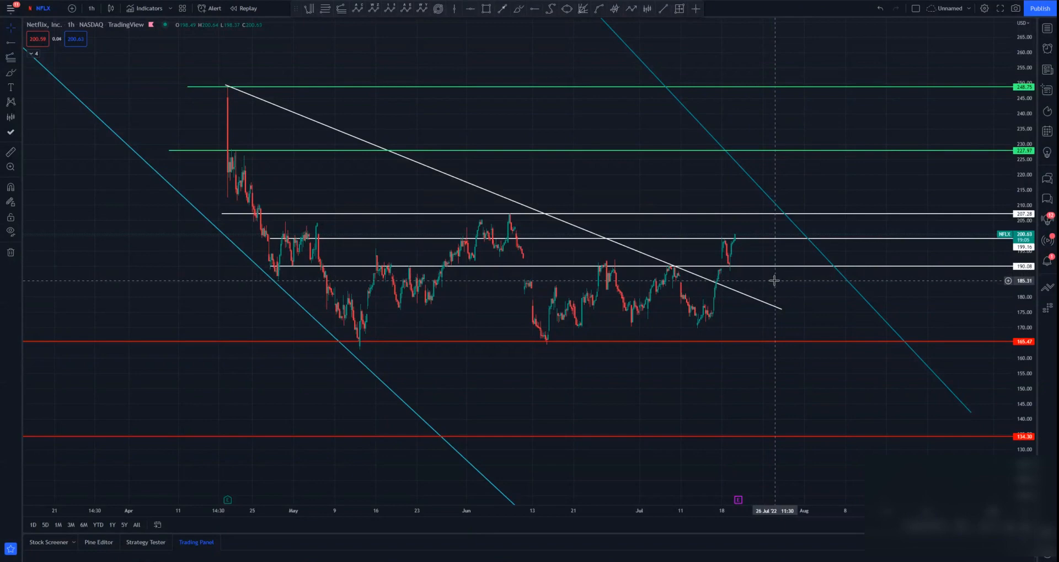
{"action": "mouse_move", "coordinate": [782, 285]}
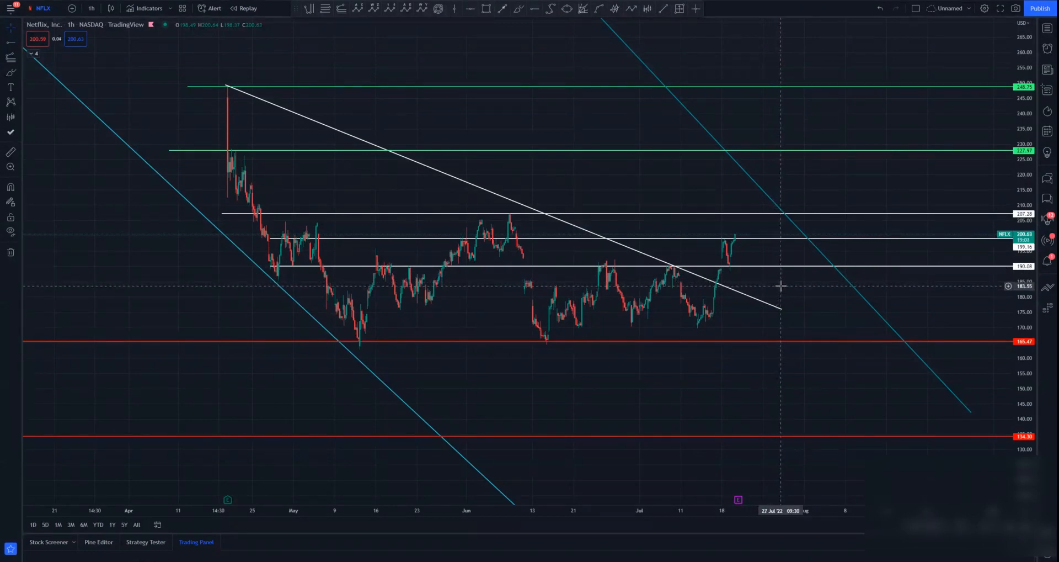
{"action": "mouse_move", "coordinate": [788, 286]}
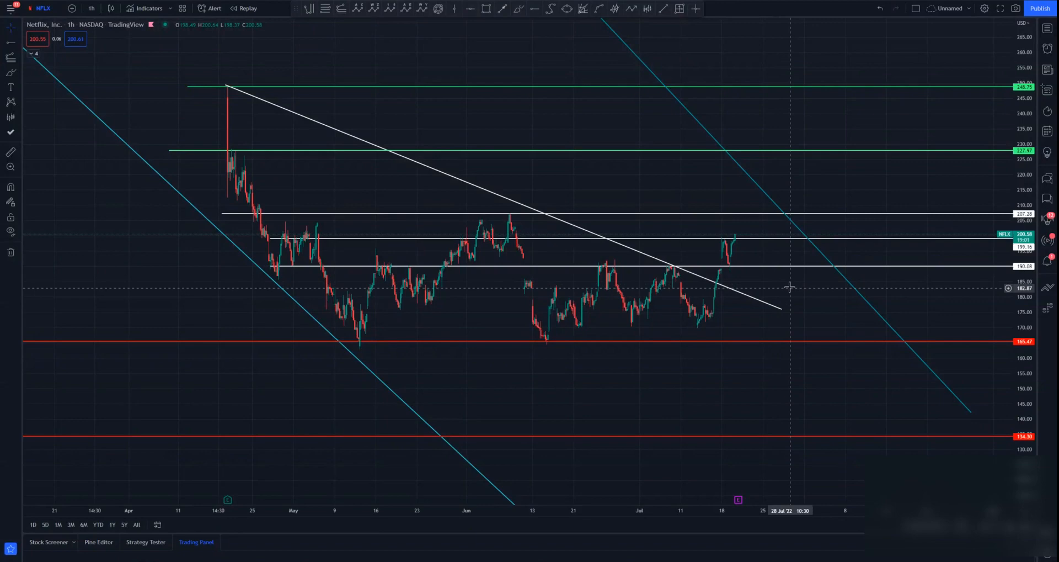
{"action": "mouse_move", "coordinate": [727, 160]}
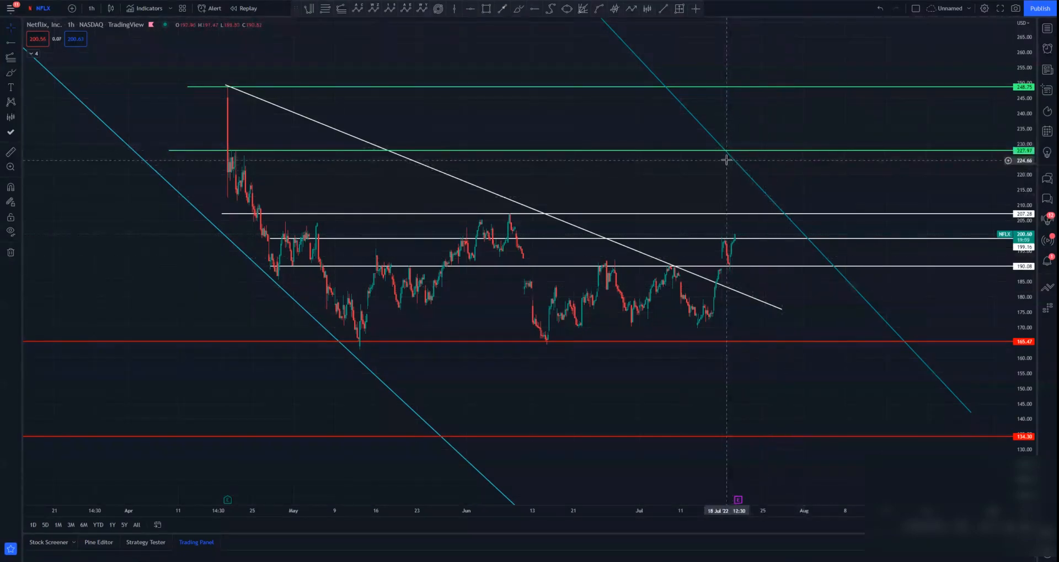
{"action": "mouse_move", "coordinate": [727, 155]}
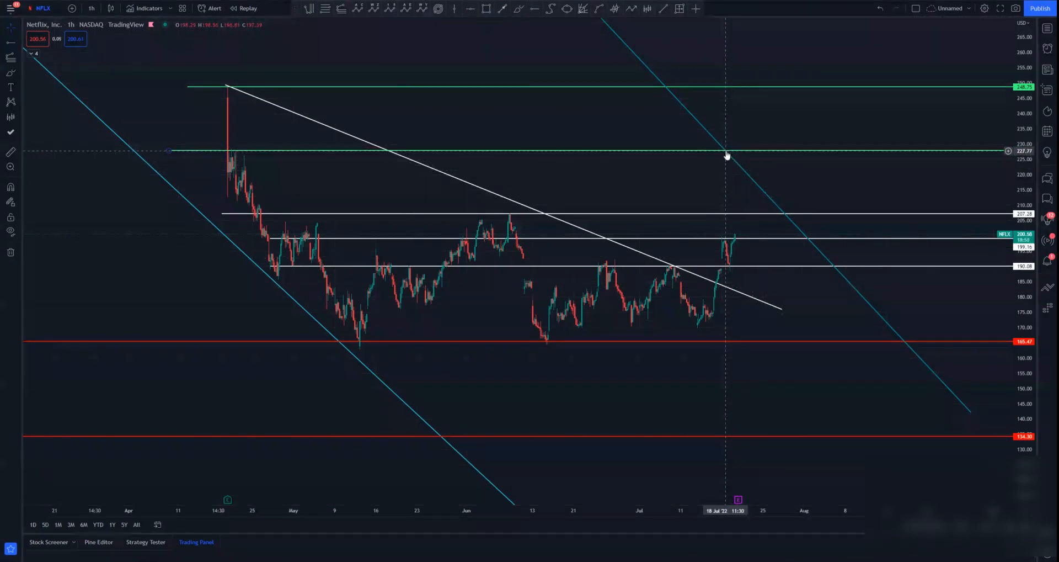
{"action": "mouse_move", "coordinate": [729, 145]}
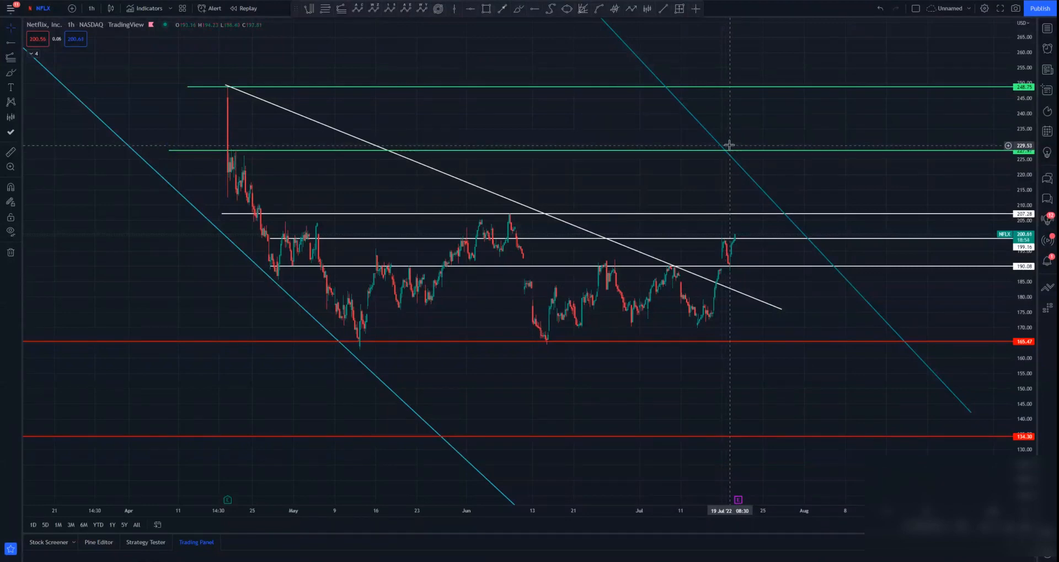
{"action": "mouse_move", "coordinate": [776, 185]}
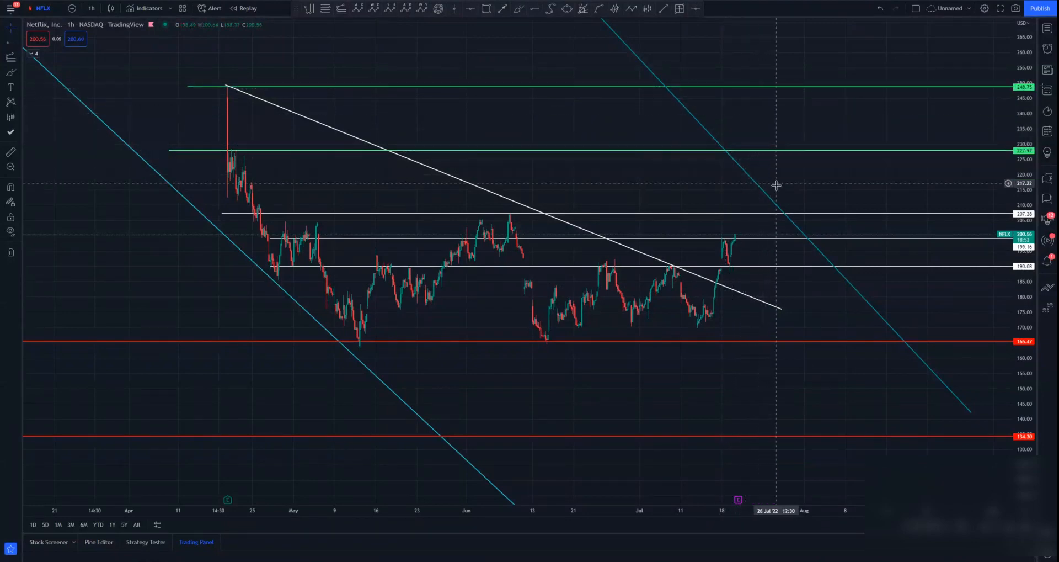
{"action": "mouse_move", "coordinate": [785, 210]}
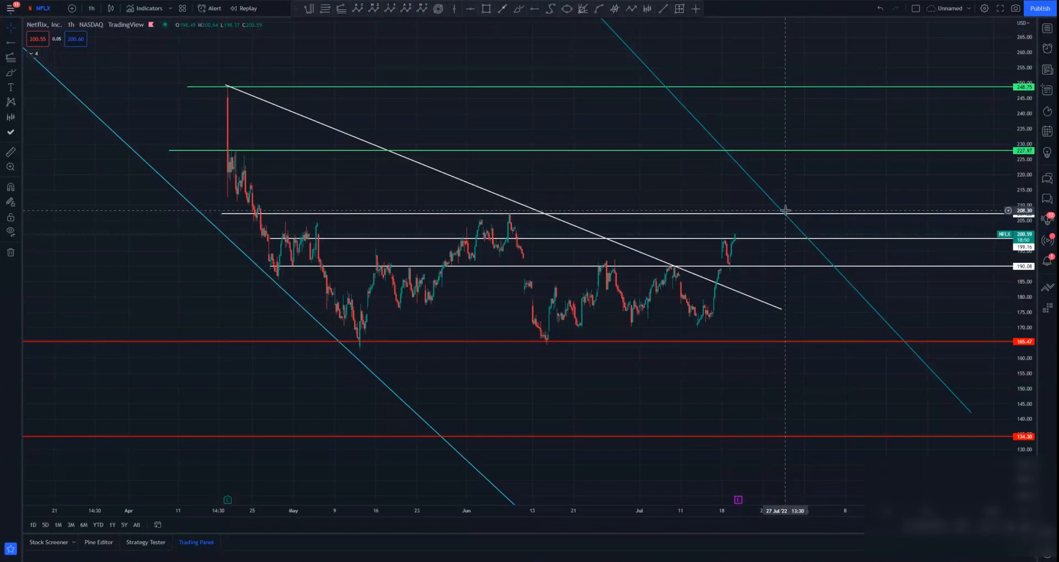
{"action": "mouse_move", "coordinate": [809, 242]}
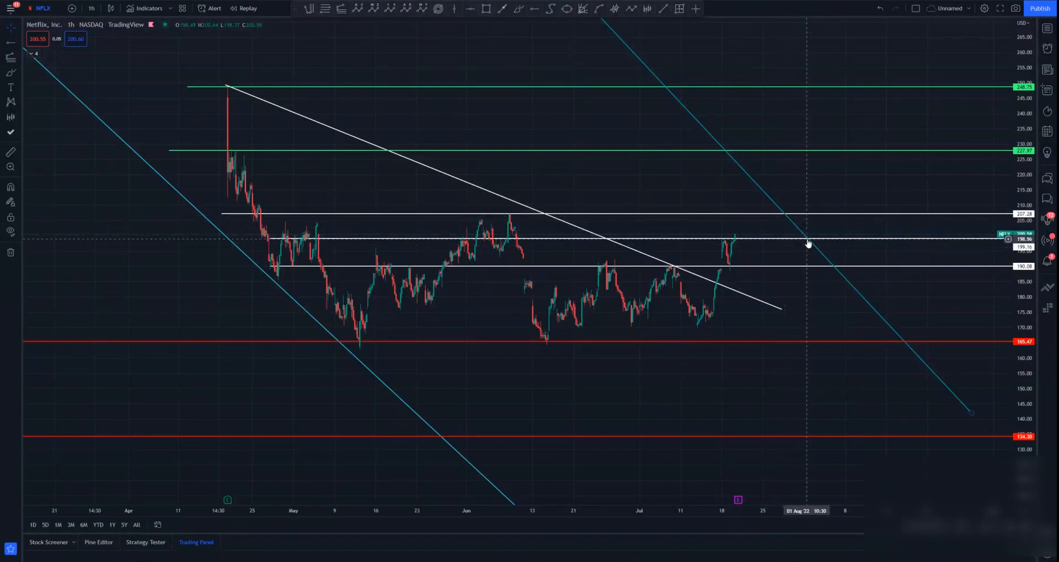
{"action": "mouse_move", "coordinate": [735, 242]}
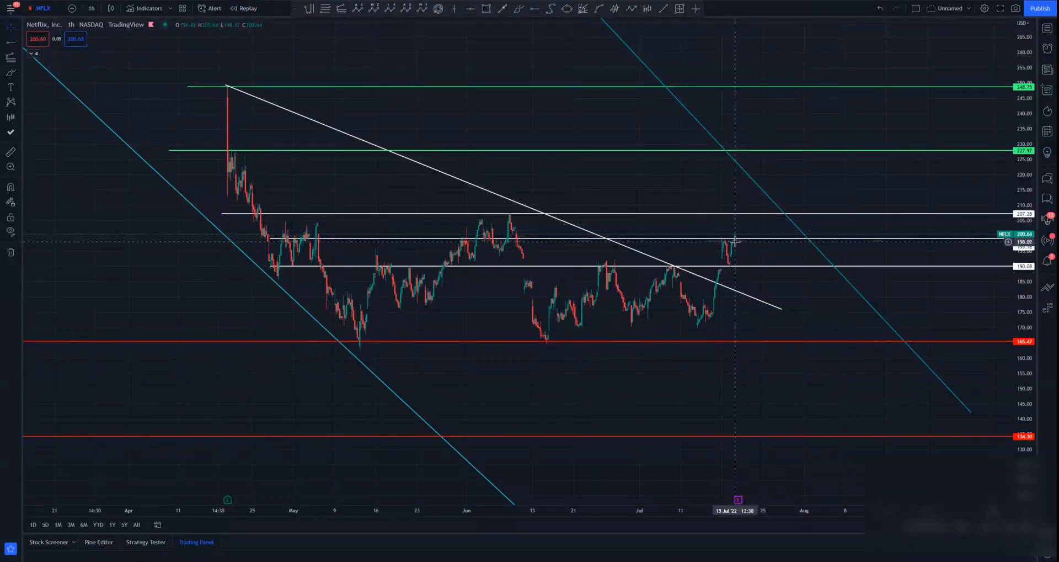
{"action": "mouse_move", "coordinate": [743, 237]}
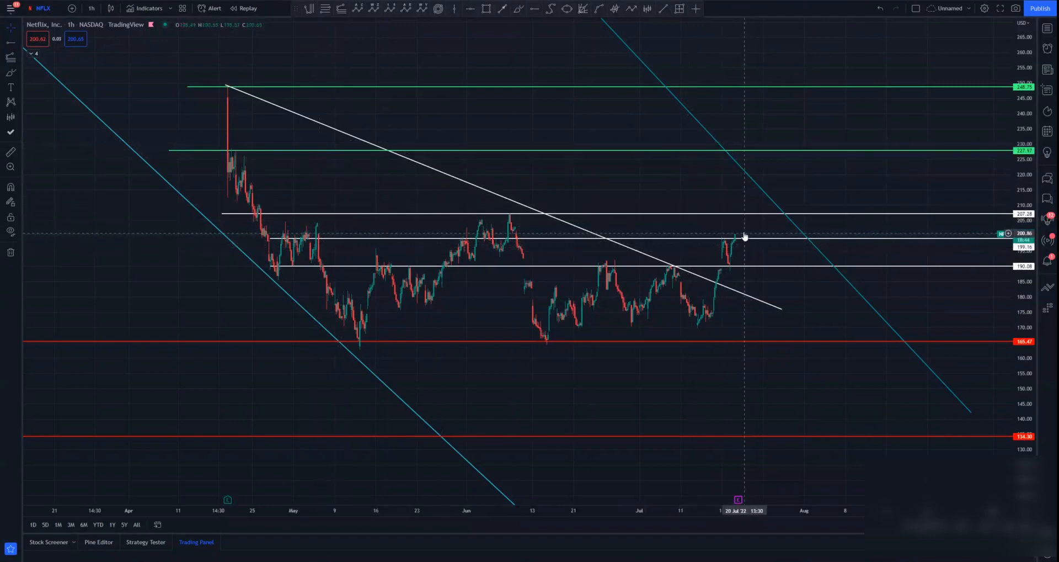
{"action": "mouse_move", "coordinate": [731, 230]}
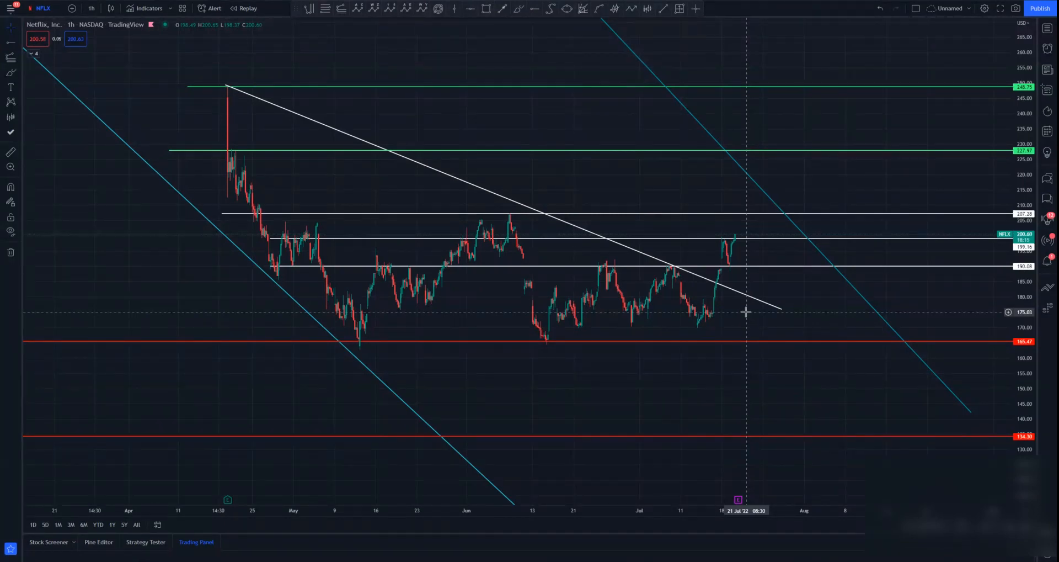
{"action": "mouse_move", "coordinate": [912, 321]}
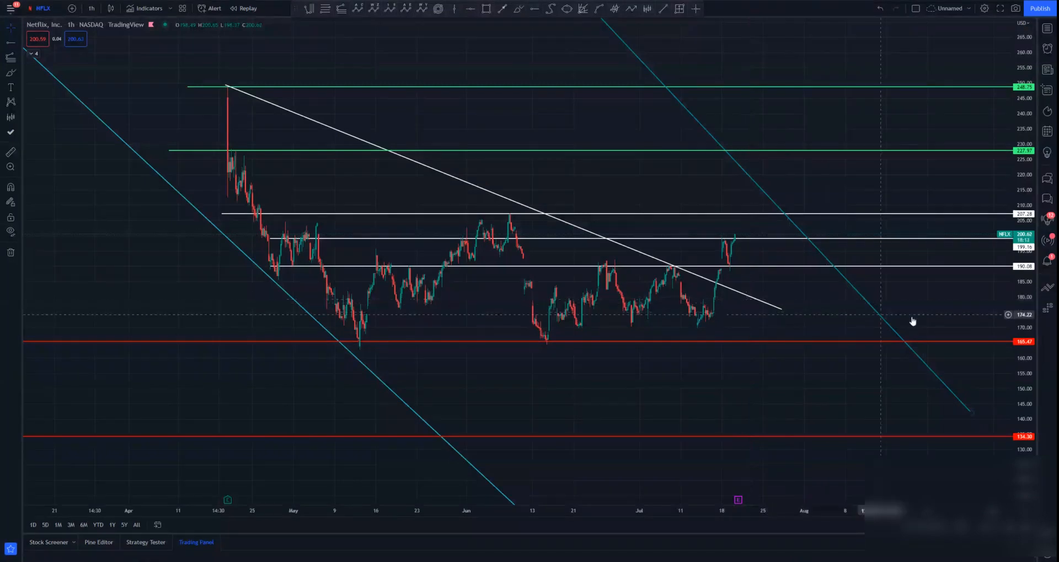
{"action": "mouse_move", "coordinate": [785, 334]}
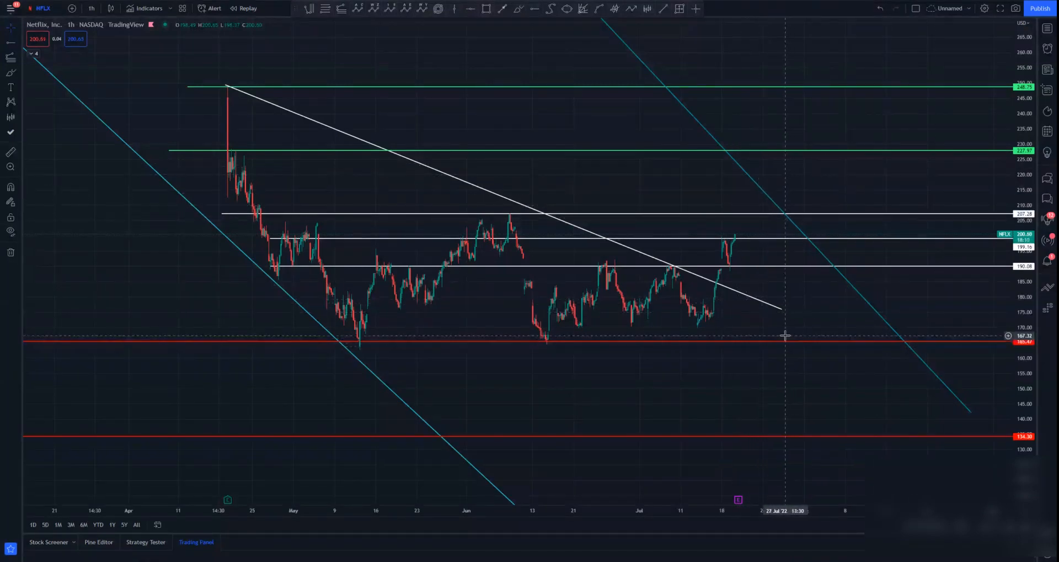
{"action": "mouse_move", "coordinate": [801, 304]}
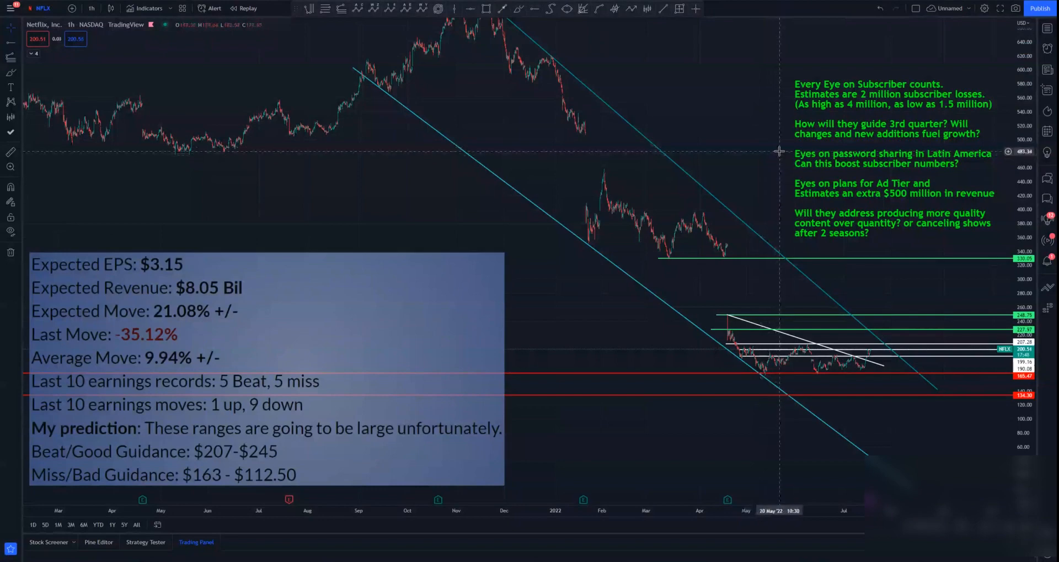
{"action": "mouse_move", "coordinate": [764, 160]}
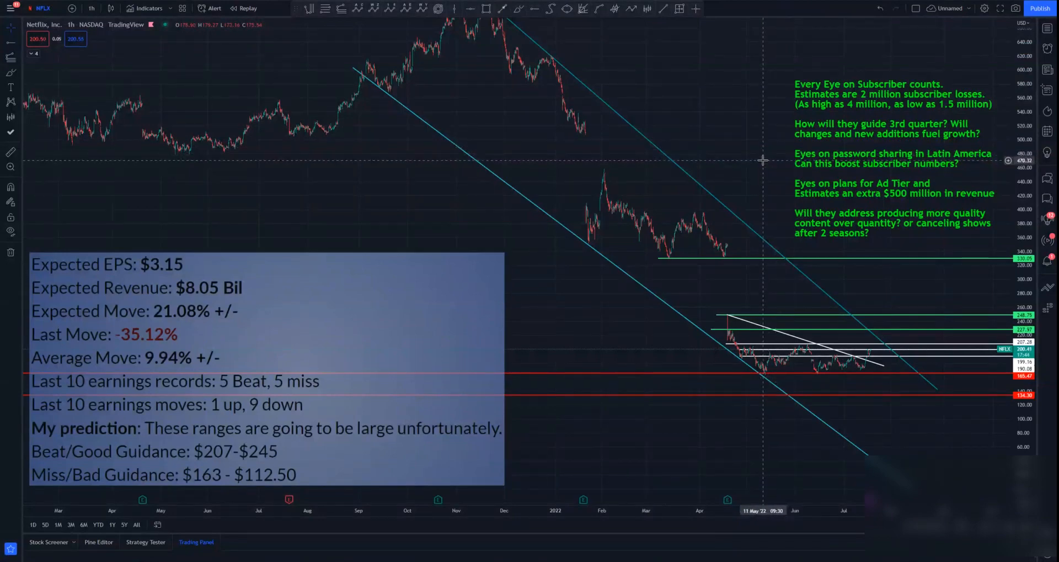